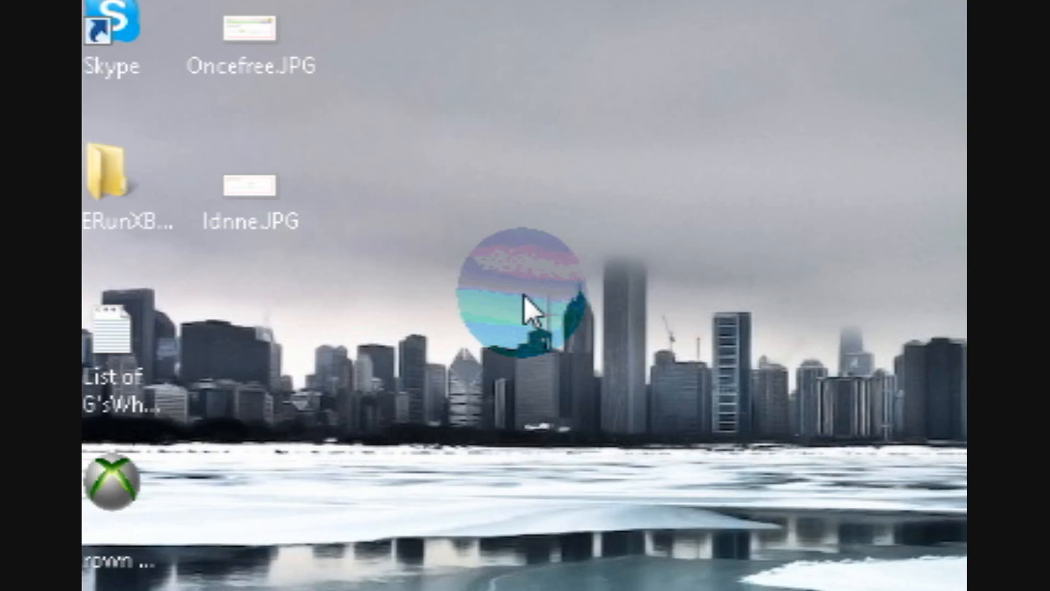
{"action": "mouse_move", "coordinate": [513, 358]}
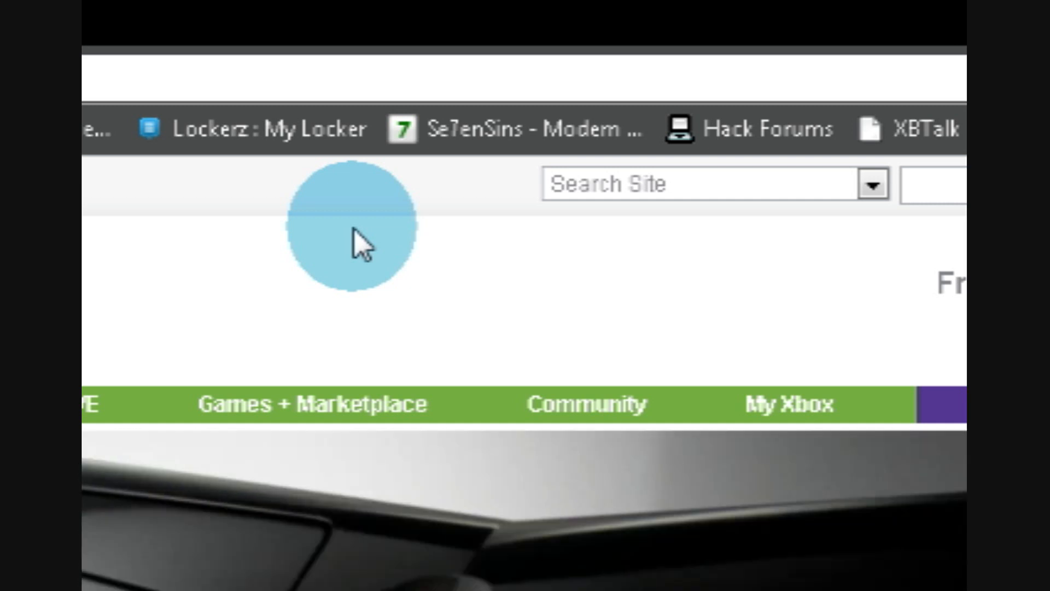
{"action": "left_click", "coordinate": [807, 24]}
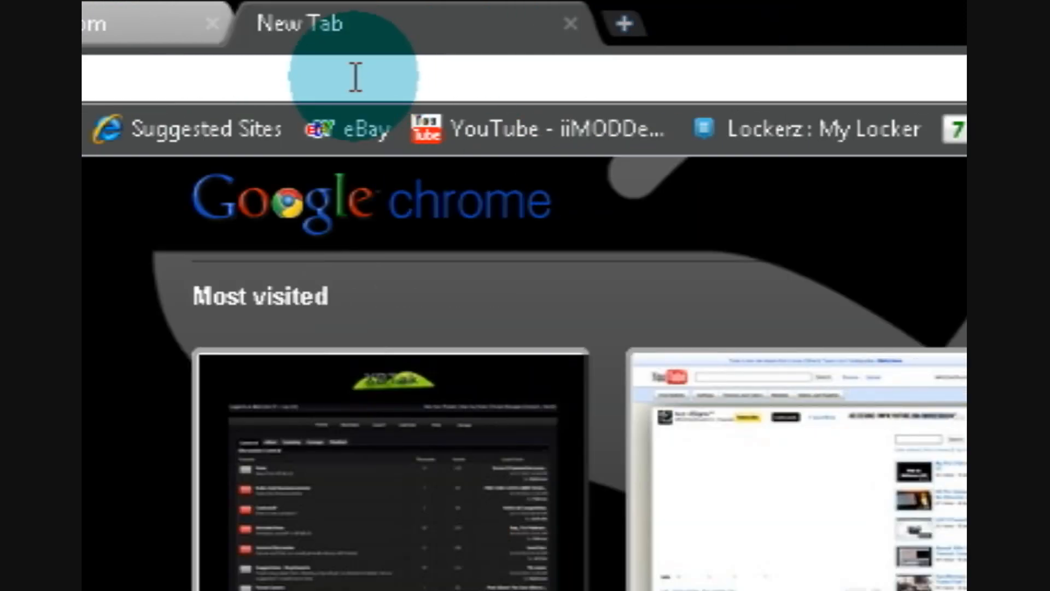
{"action": "mouse_move", "coordinate": [570, 24]}
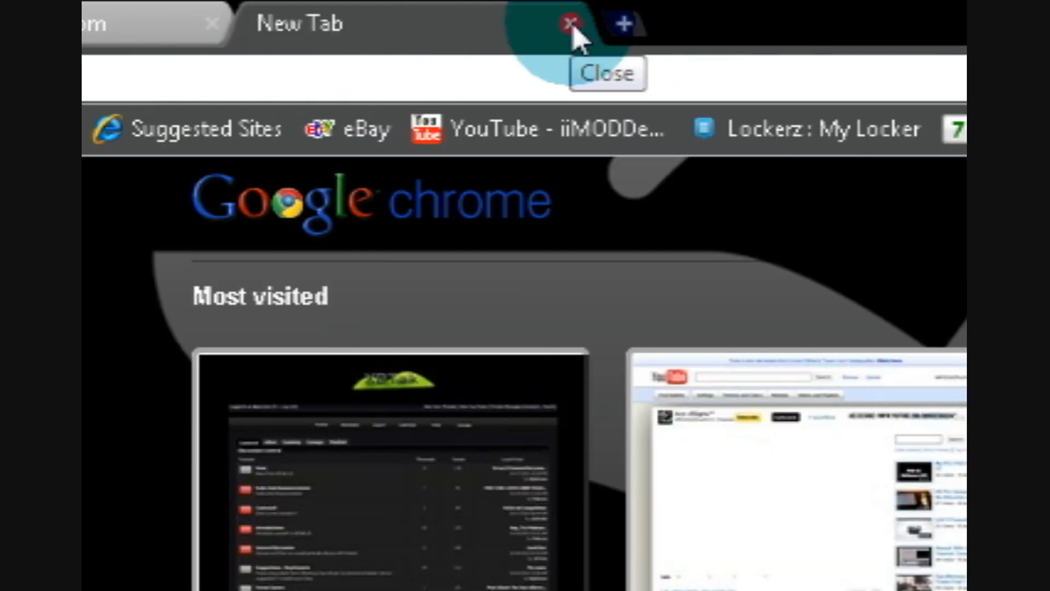
{"action": "left_click", "coordinate": [570, 23]}
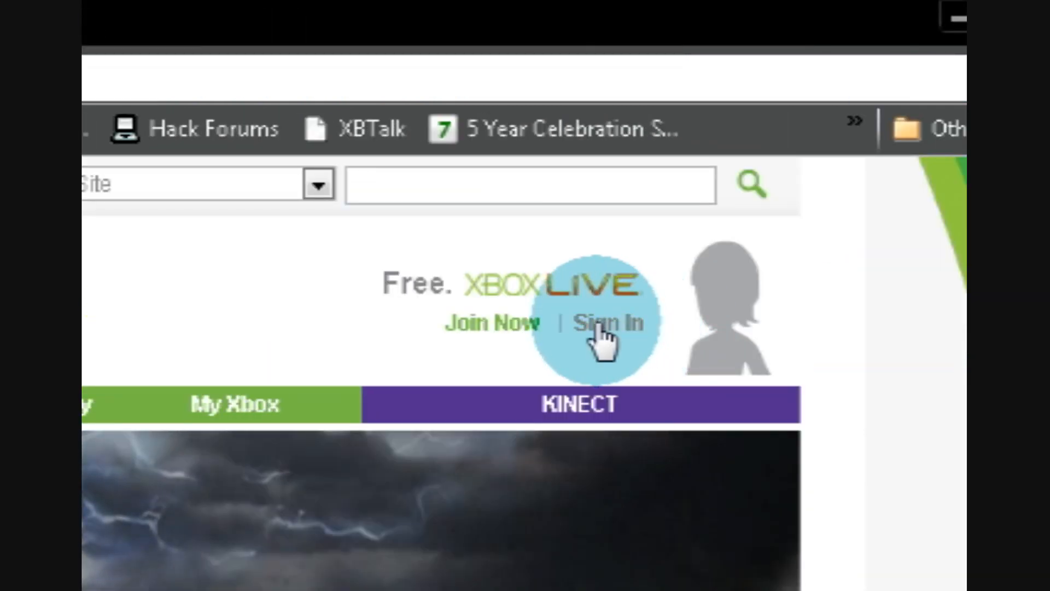
- Sign in to Xbox.com with the Windows Live email and password, replacing the prefilled email
{"action": "left_click", "coordinate": [609, 322]}
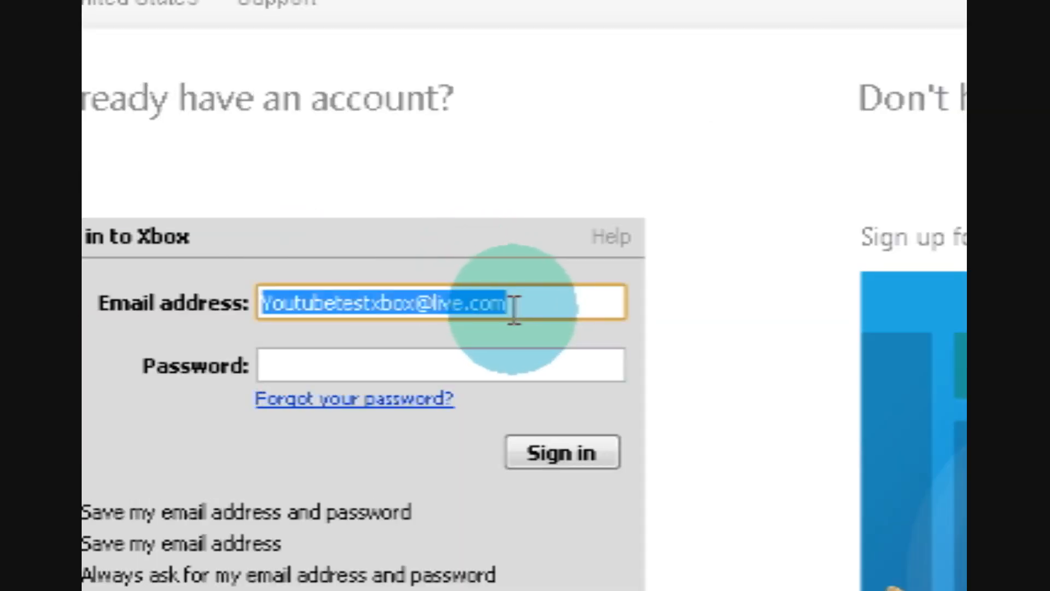
{"action": "key", "text": "Delete"}
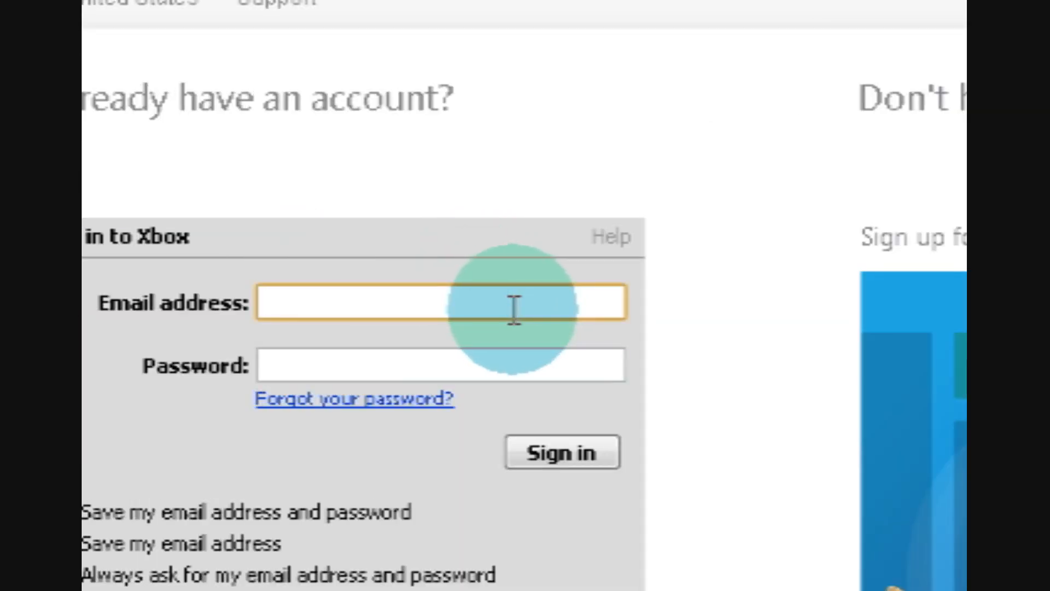
{"action": "scroll", "scroll_direction": "down", "scroll_amount": 3}
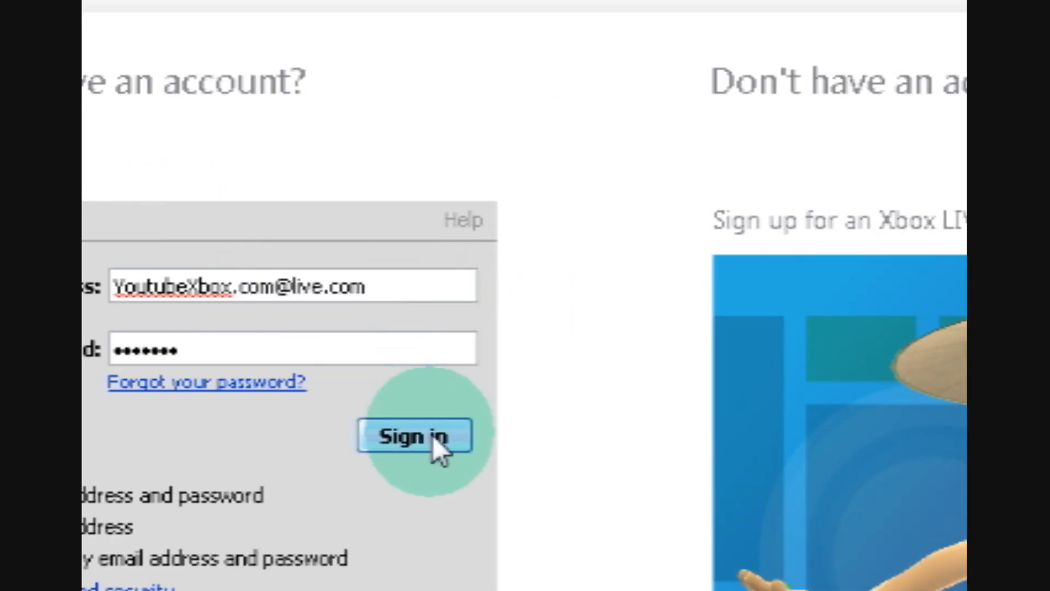
{"action": "left_click", "coordinate": [413, 436]}
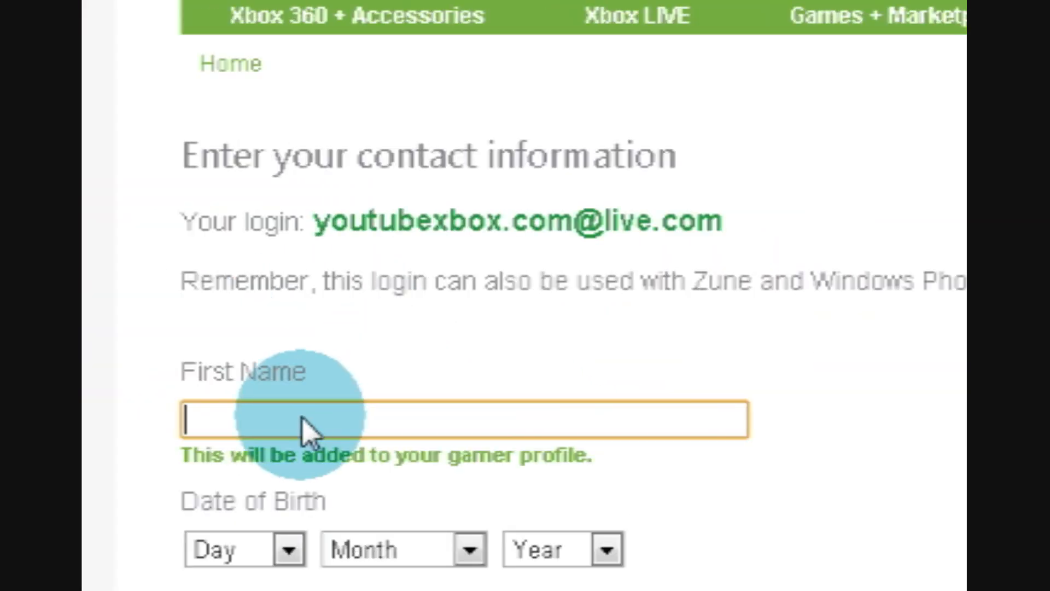
- Fill in the contact form with first name and date of birth, then accept the terms
{"action": "left_click", "coordinate": [289, 549]}
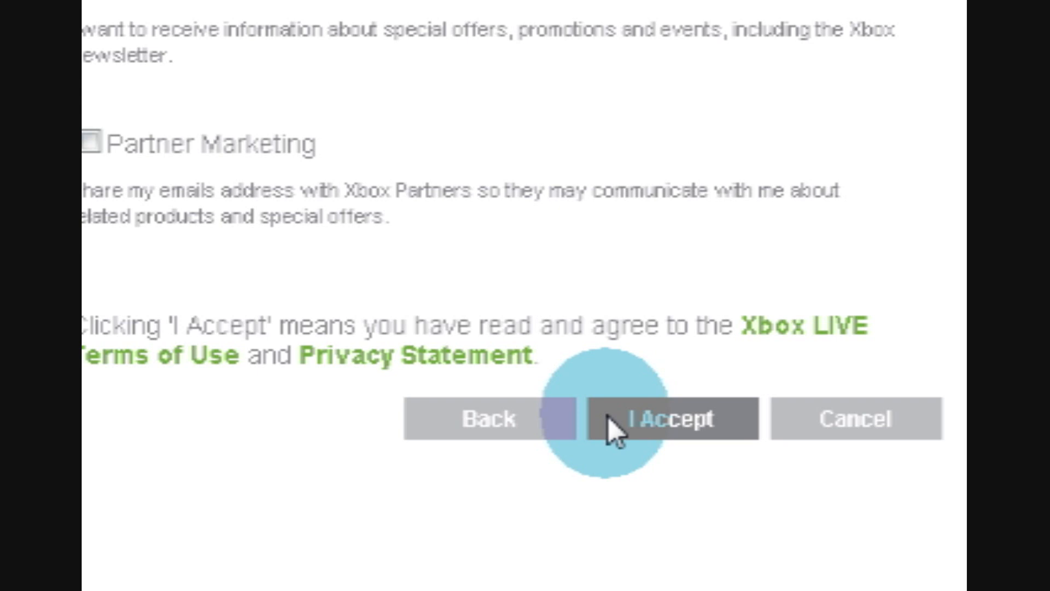
{"action": "left_click", "coordinate": [671, 419]}
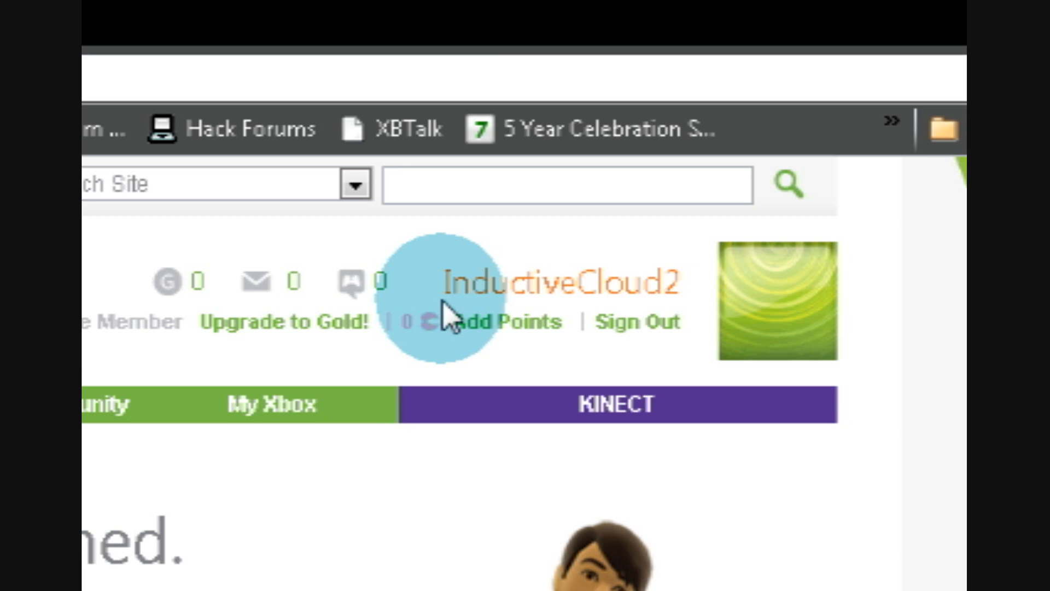
- Open the account's profile from the gamertag and go to Edit Profile's Change gamertag page
{"action": "right_click", "coordinate": [483, 315]}
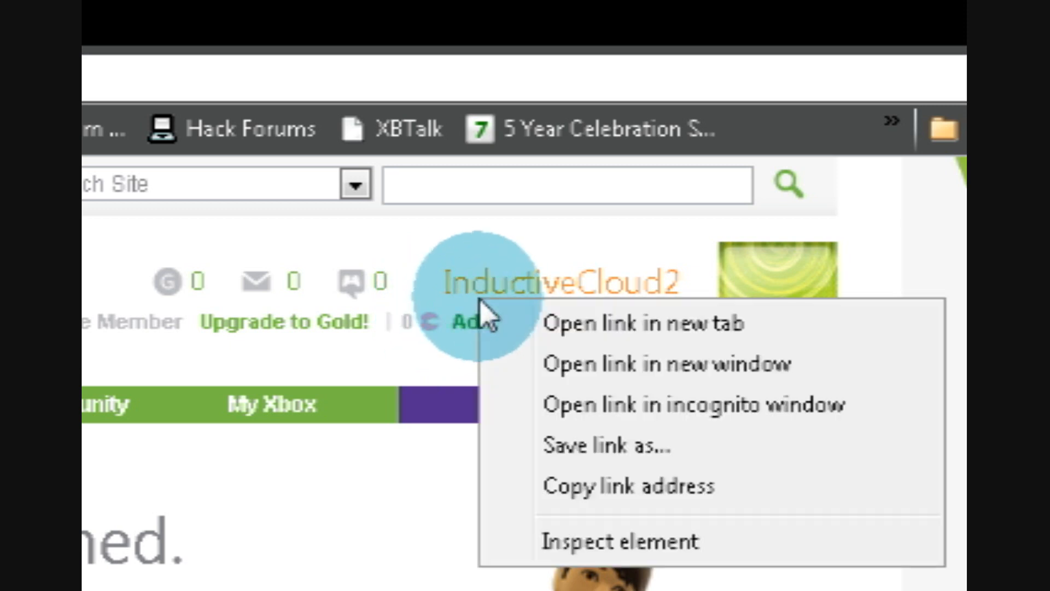
{"action": "left_click", "coordinate": [483, 308]}
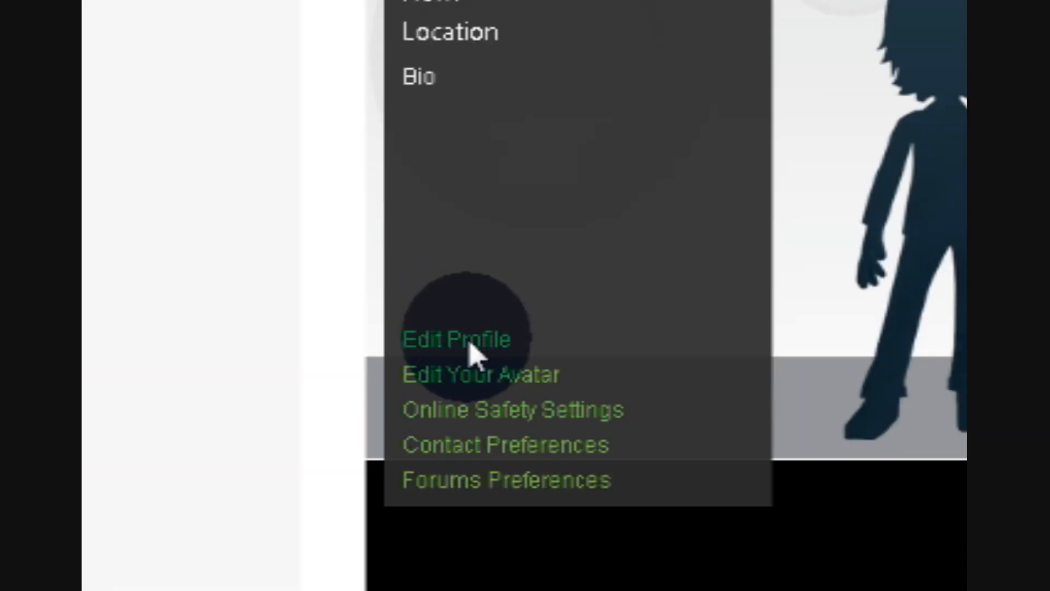
{"action": "left_click", "coordinate": [456, 338]}
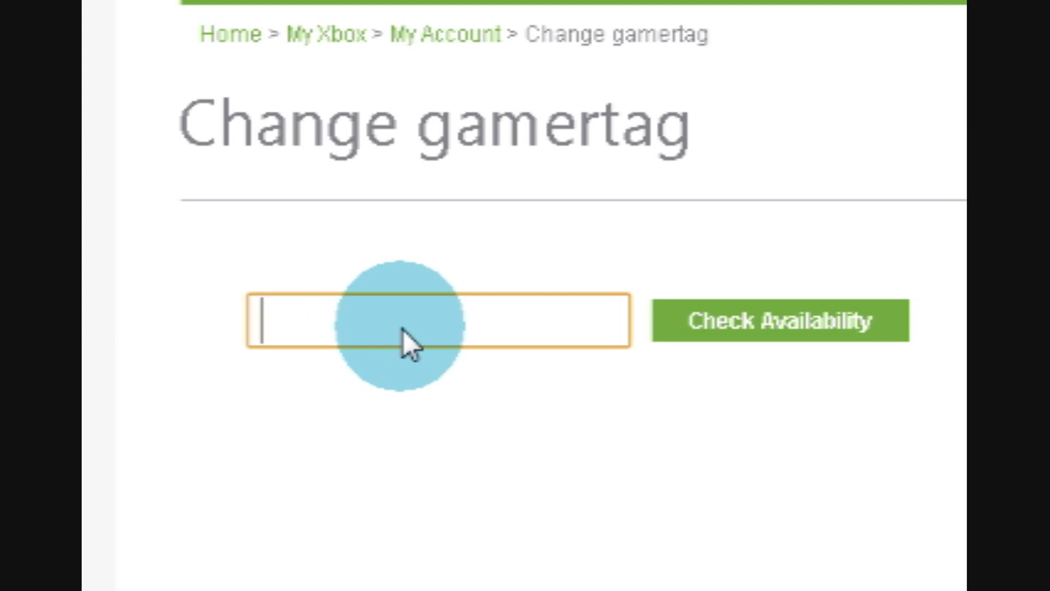
- Enter ipaceXBL as the new gamertag and check its availability
{"action": "type", "text": "iR"}
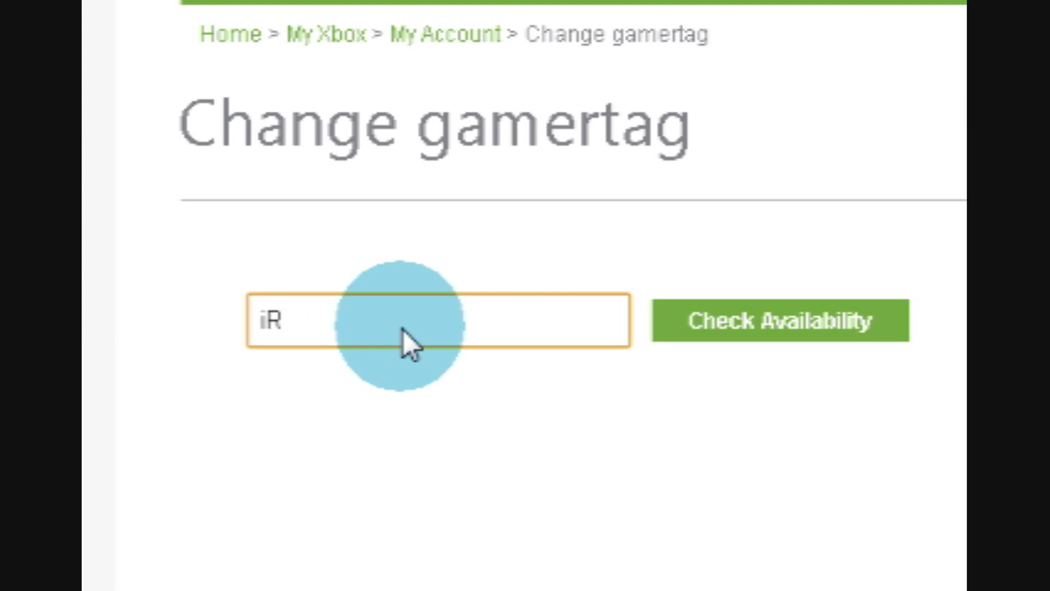
{"action": "key", "text": "Backspace"}
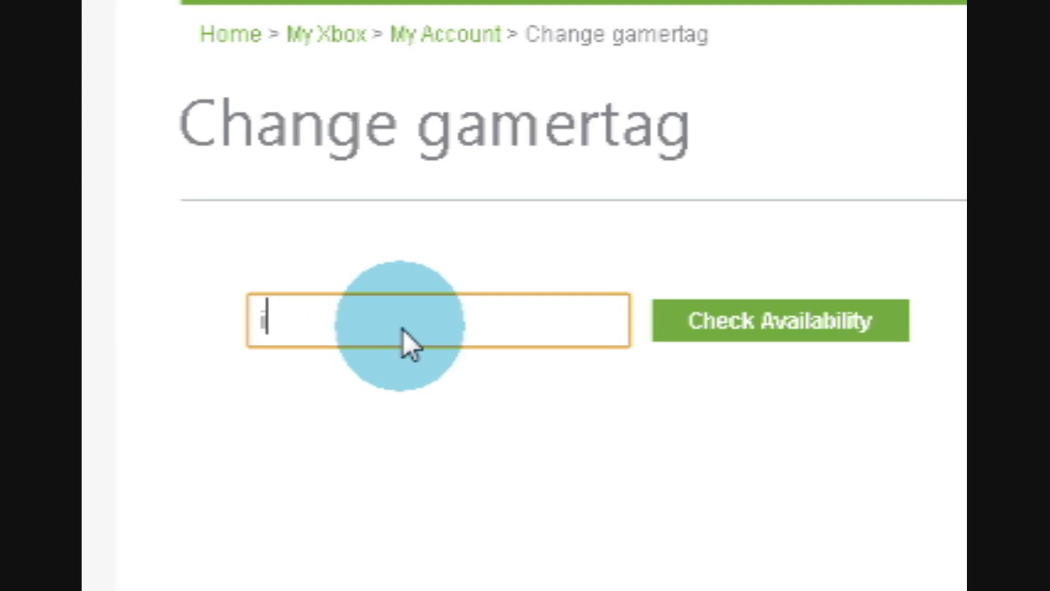
{"action": "type", "text": "pace"}
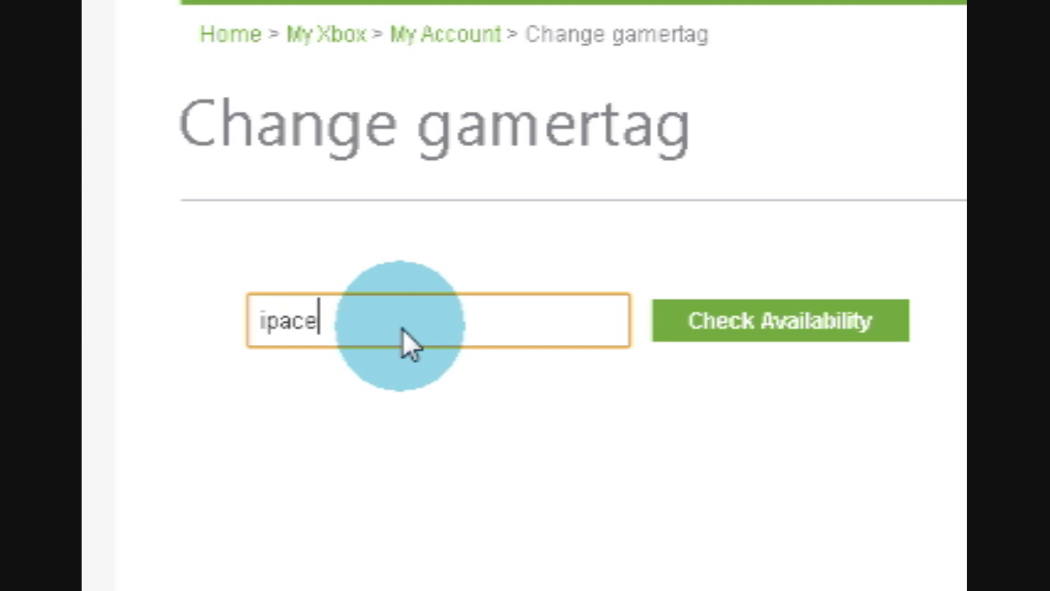
{"action": "type", "text": "XBL"}
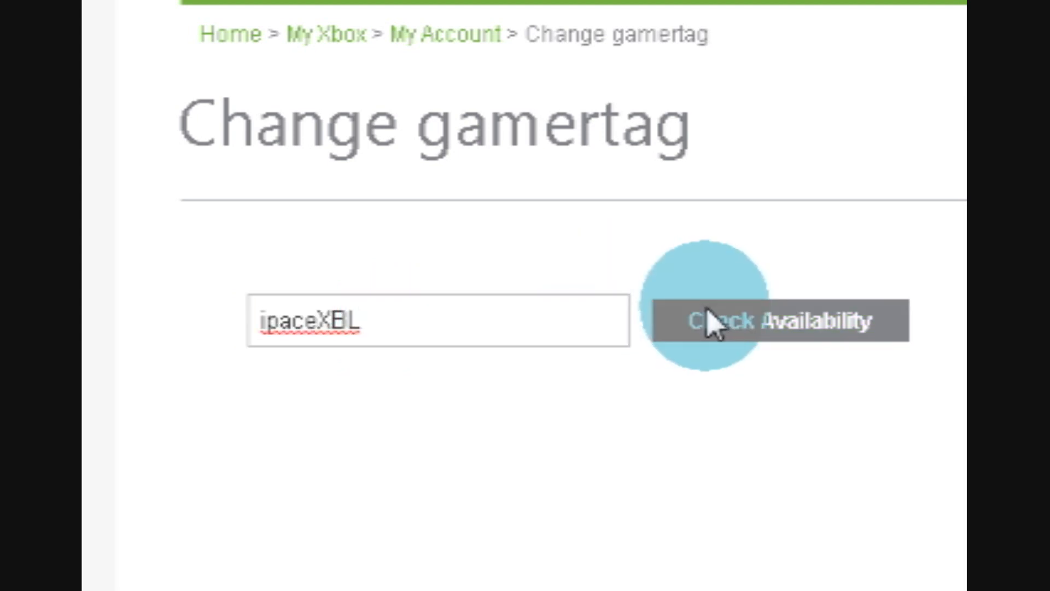
{"action": "left_click", "coordinate": [777, 320]}
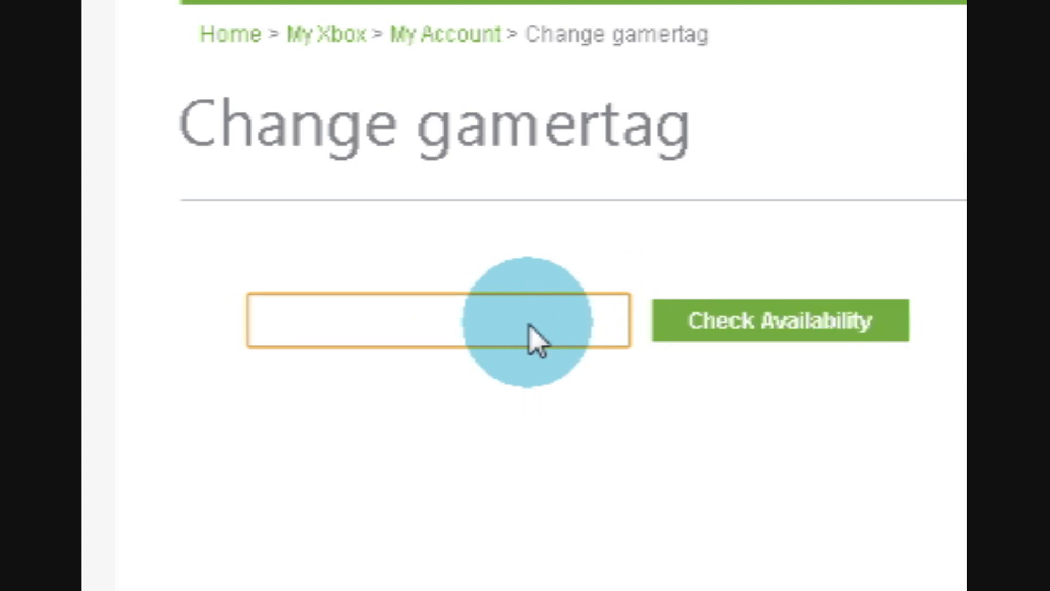
- Check that HatefulACE is available, then claim and confirm it as the gamertag
{"action": "type", "text": "Youtube"}
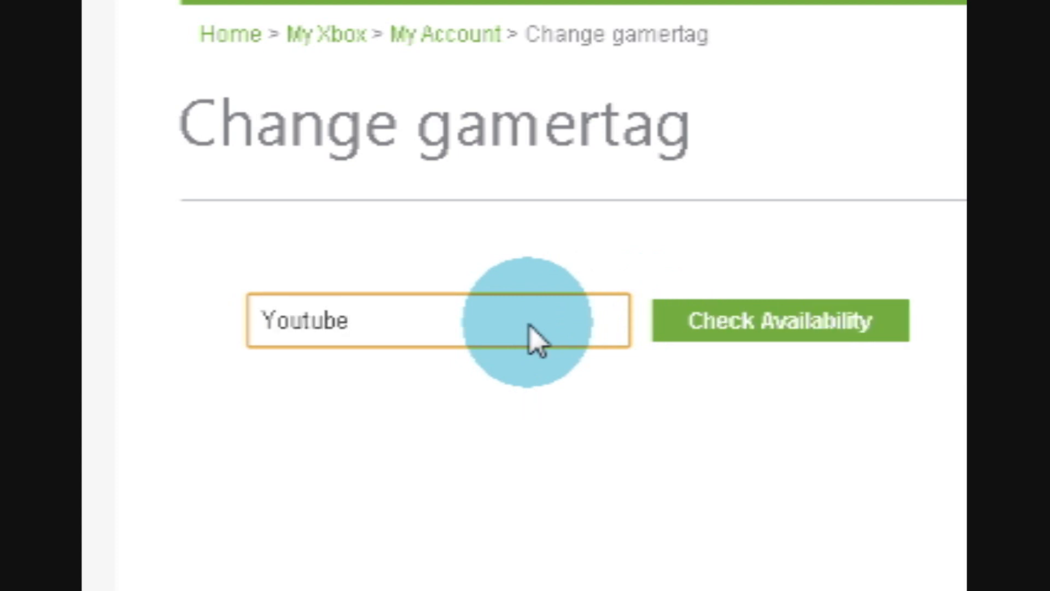
{"action": "type", "text": "HatefulACE"}
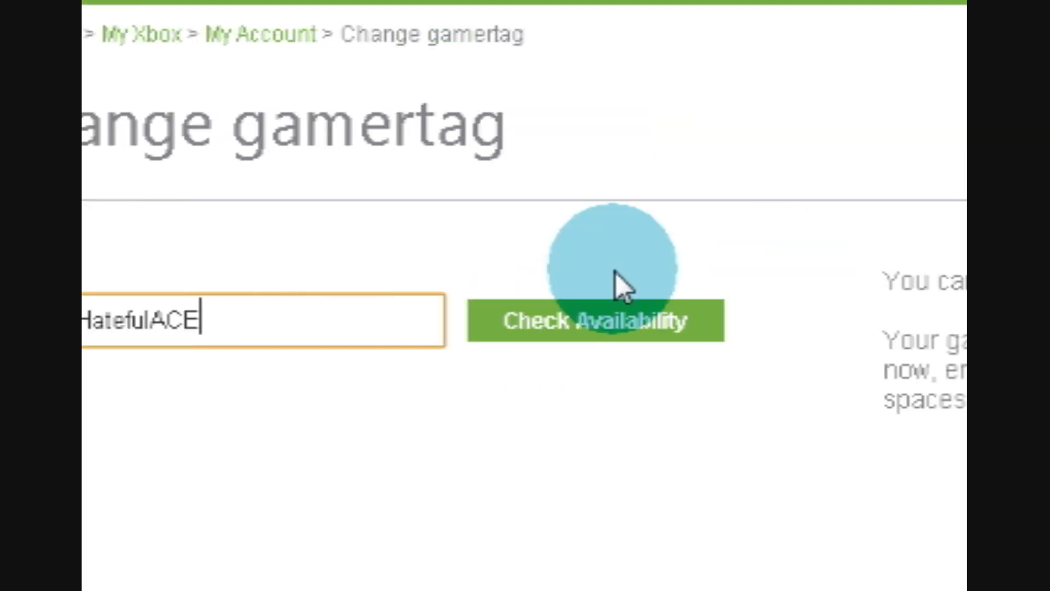
{"action": "left_click", "coordinate": [594, 320]}
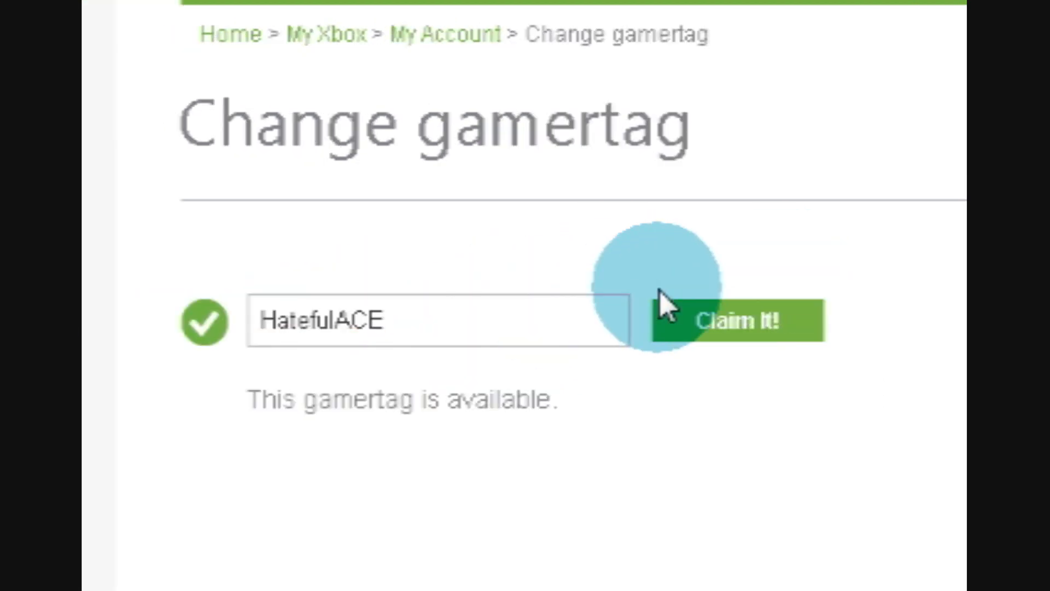
{"action": "left_click", "coordinate": [736, 320]}
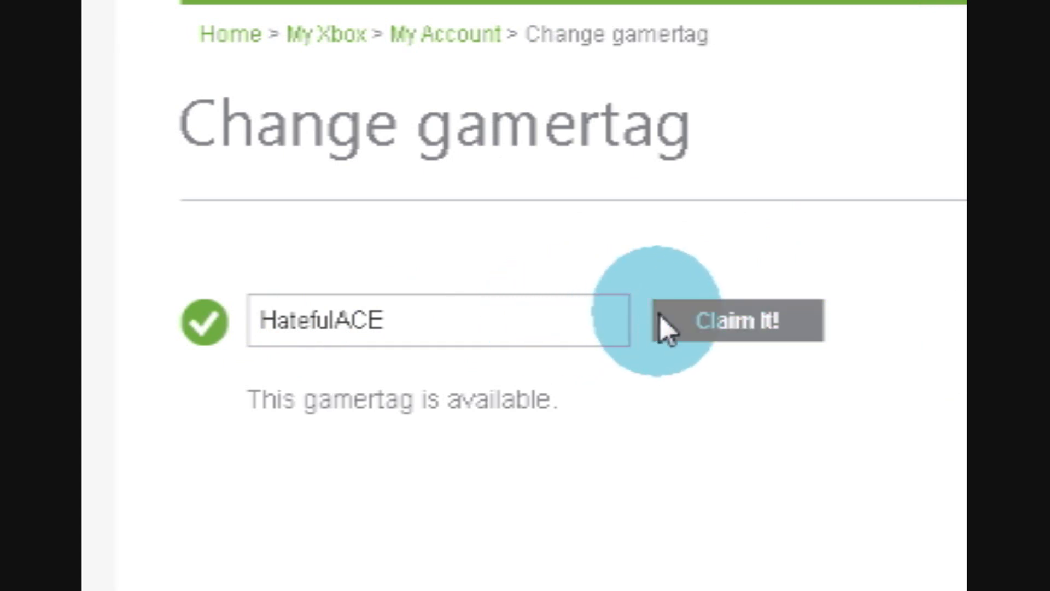
{"action": "left_click", "coordinate": [741, 320]}
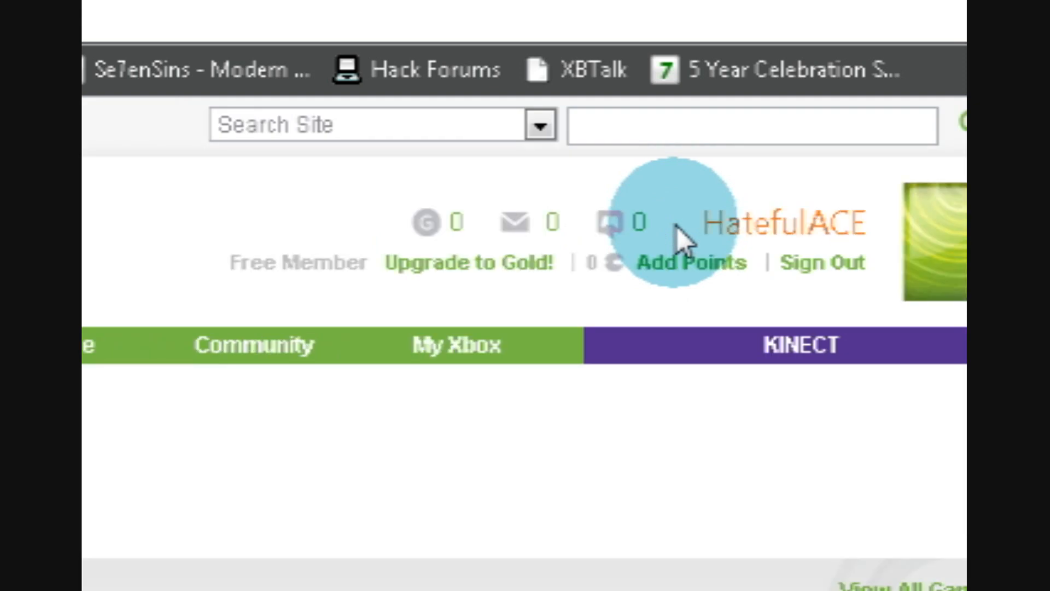
{"action": "left_click", "coordinate": [788, 223]}
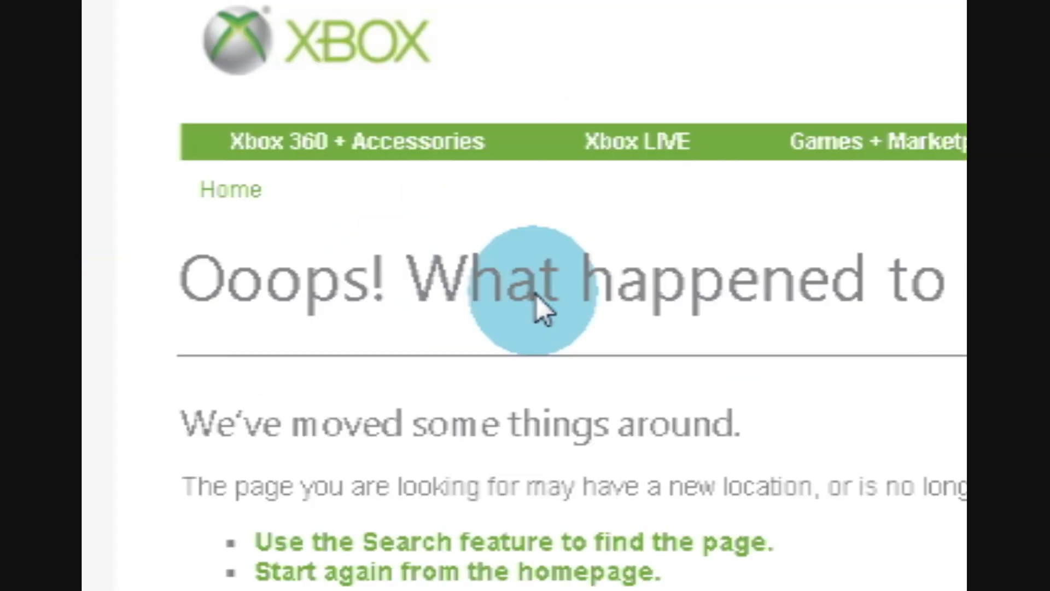
{"action": "scroll", "scroll_direction": "down", "scroll_amount": 3}
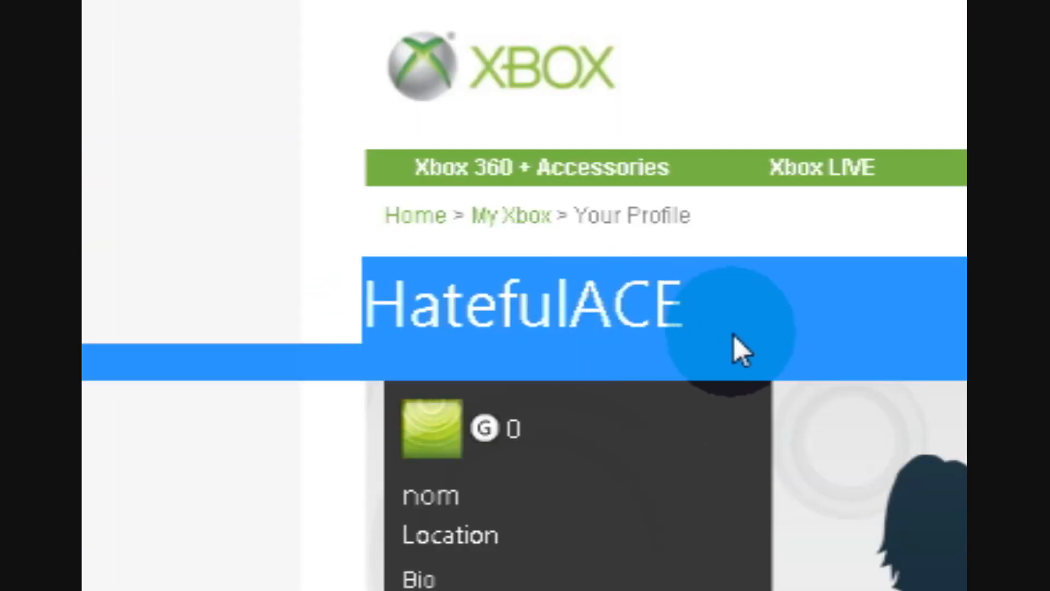
{"action": "scroll", "scroll_direction": "down", "scroll_amount": 3}
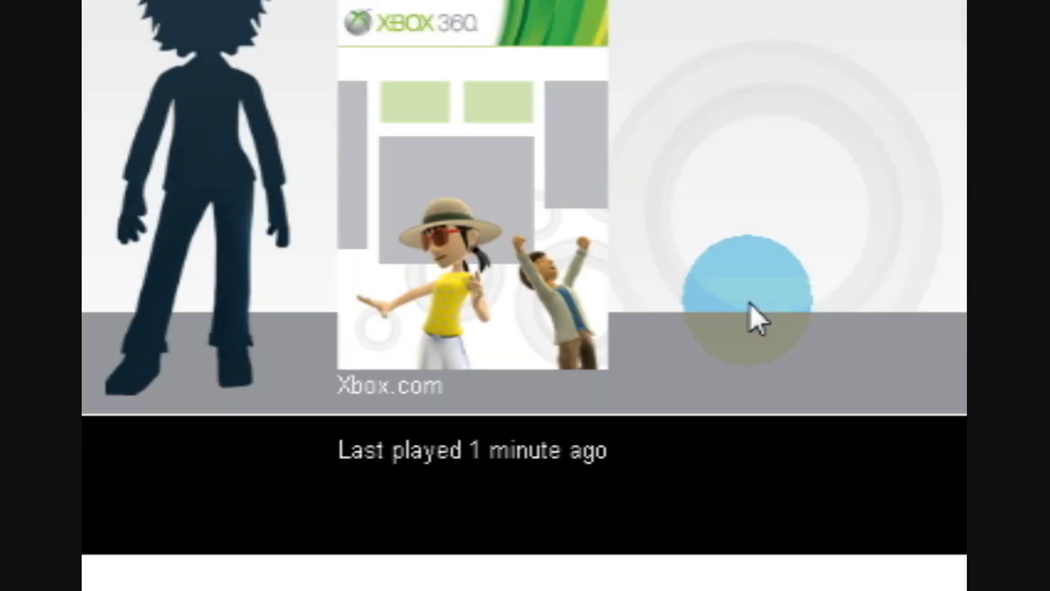